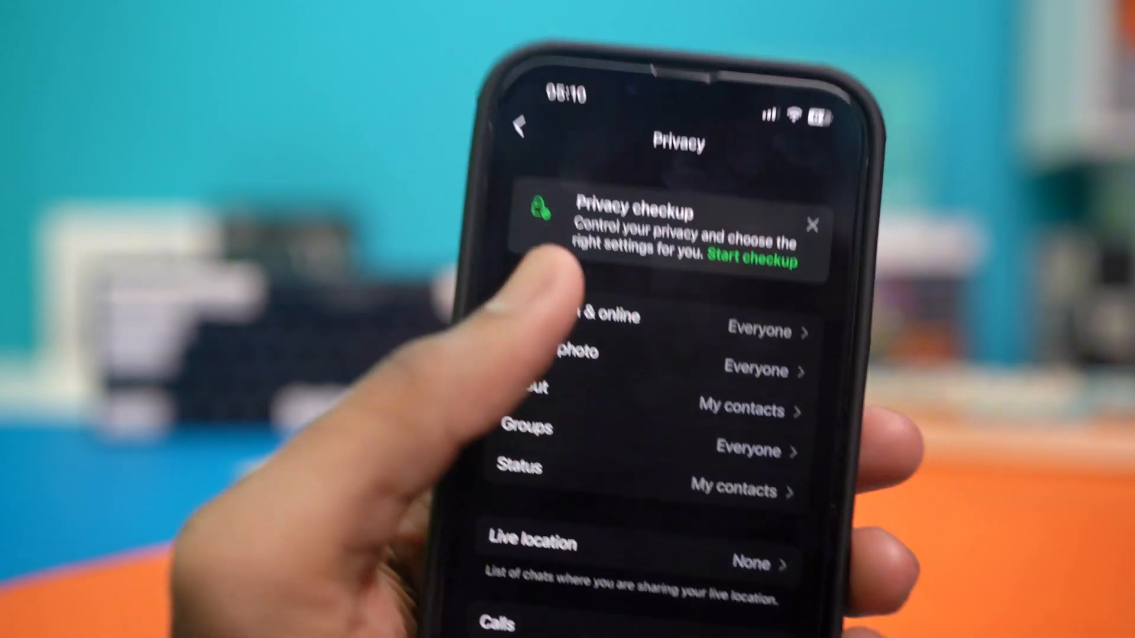
Bring WhatsApp to the Chats list showing the ok ok conversation
{"action": "left_click", "coordinate": [572, 317]}
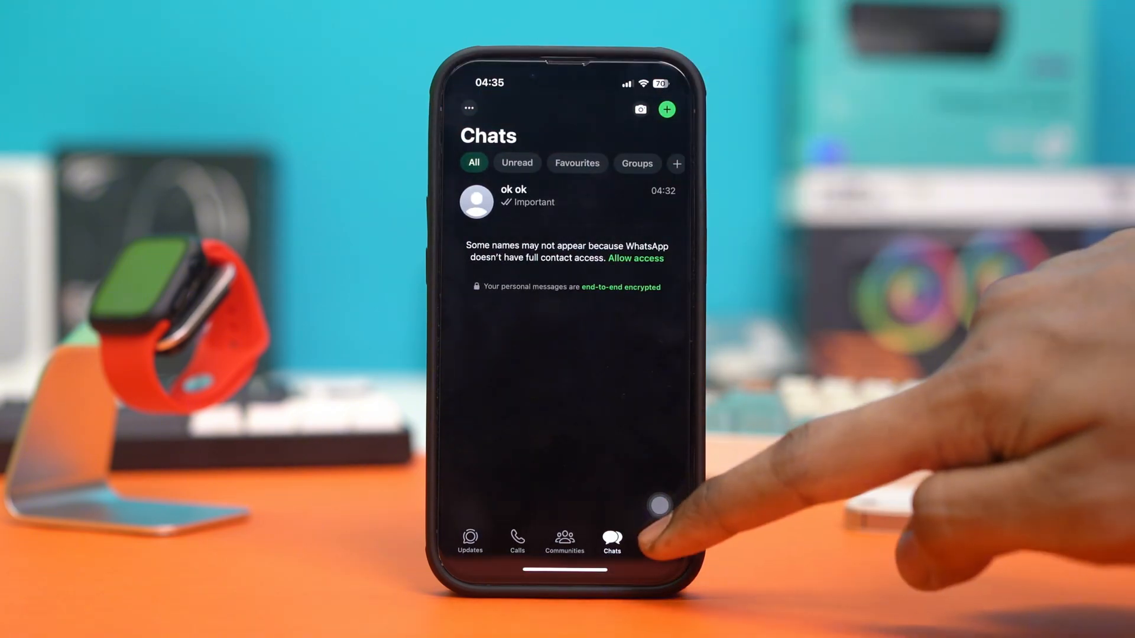
Go through Settings to the Privacy page
{"action": "left_click", "coordinate": [659, 535]}
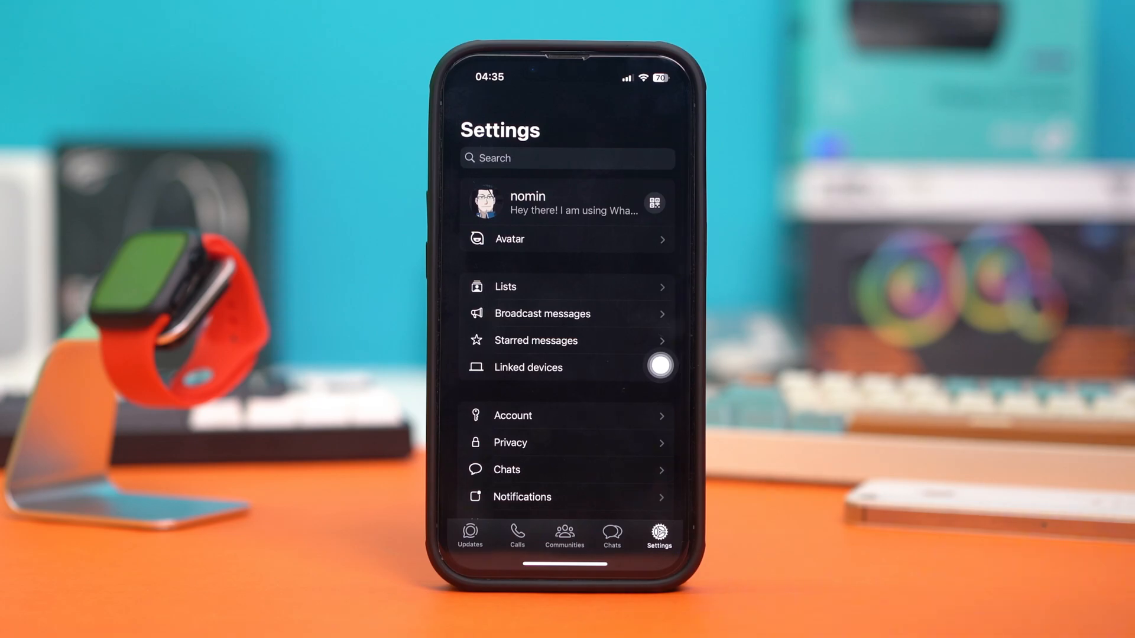
{"action": "scroll", "scroll_direction": "down", "scroll_amount": 3}
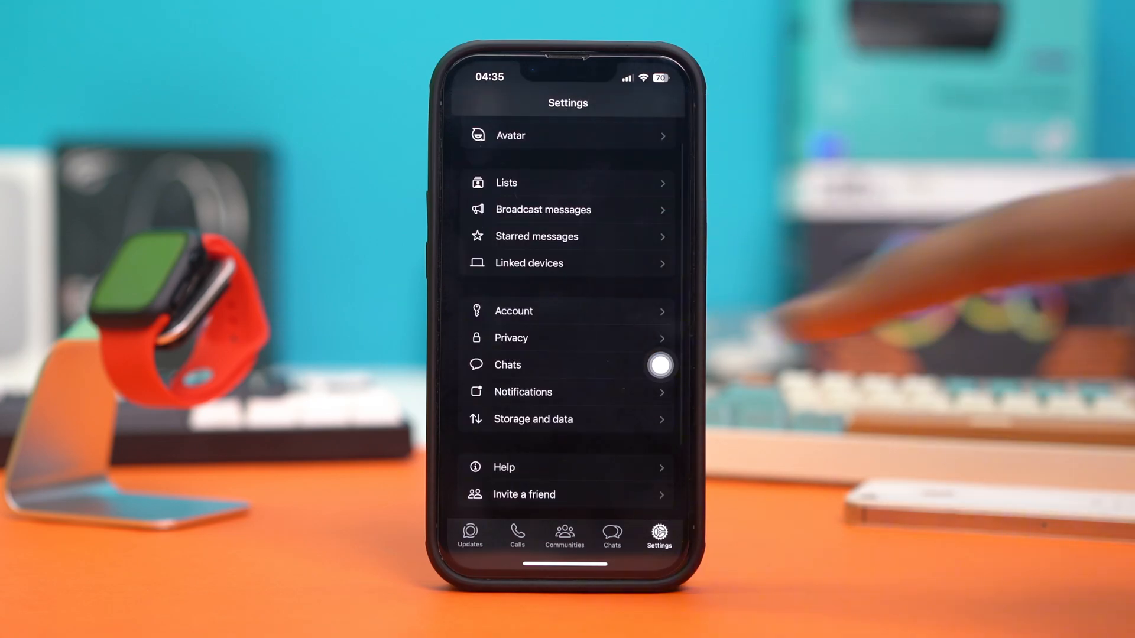
{"action": "left_click", "coordinate": [511, 337]}
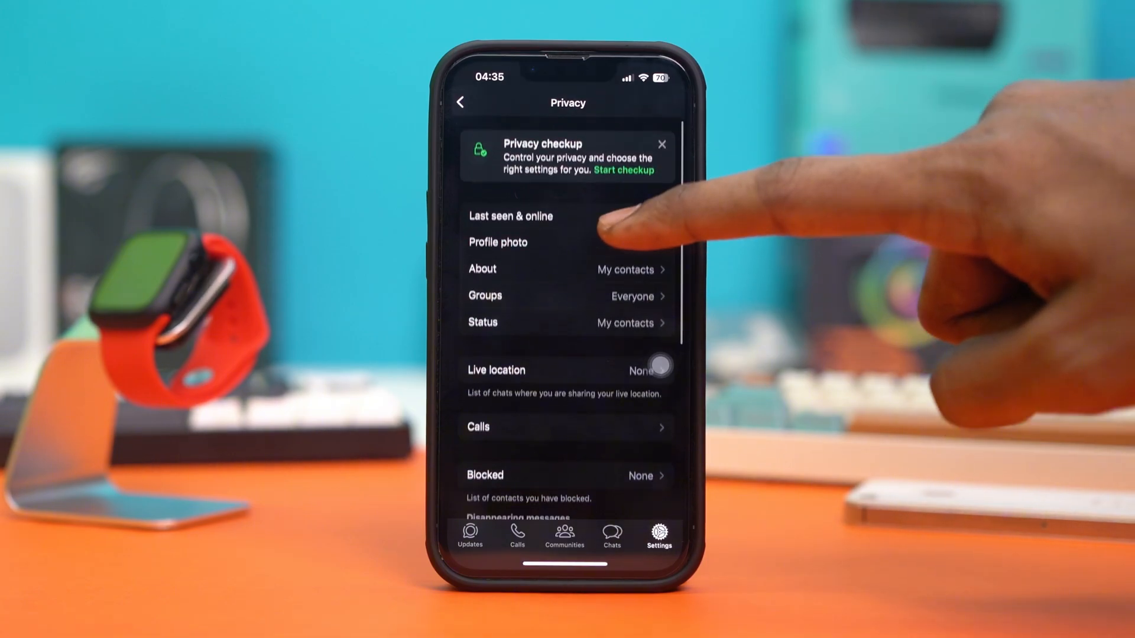
Set both Last seen and Online visibility to Everyone and return to Privacy
{"action": "left_click", "coordinate": [511, 215]}
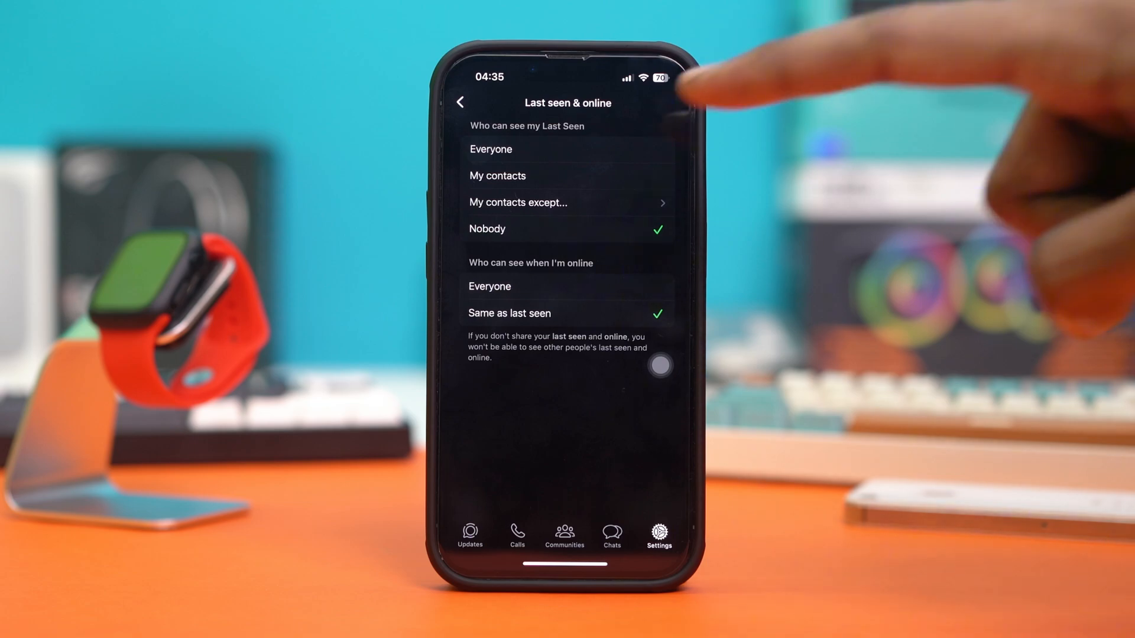
{"action": "left_click", "coordinate": [491, 149]}
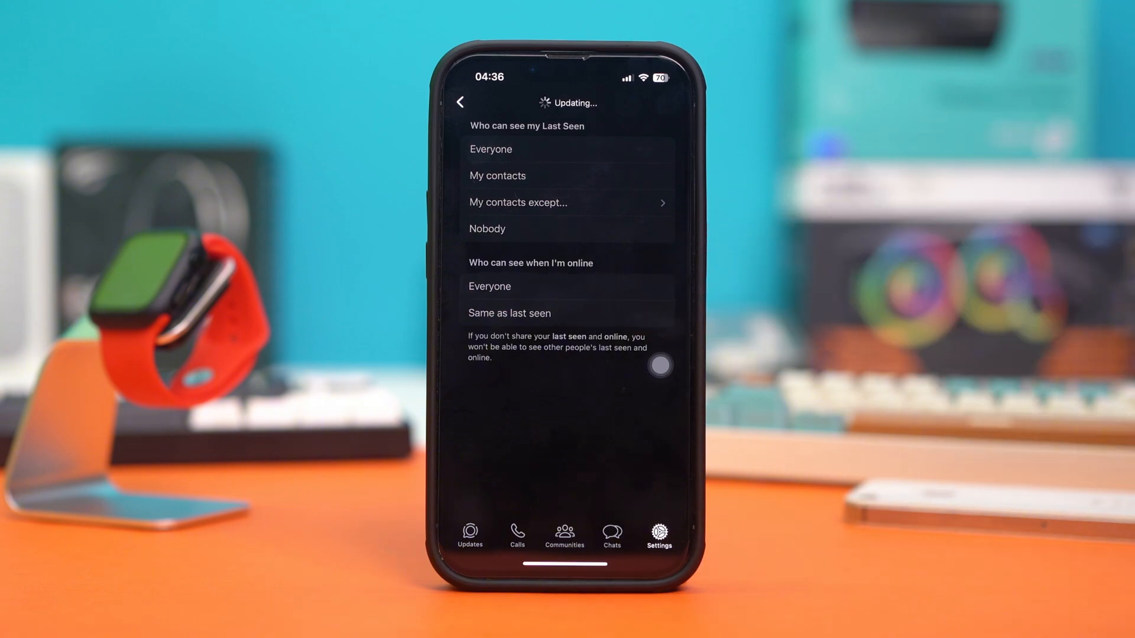
{"action": "left_click", "coordinate": [490, 149]}
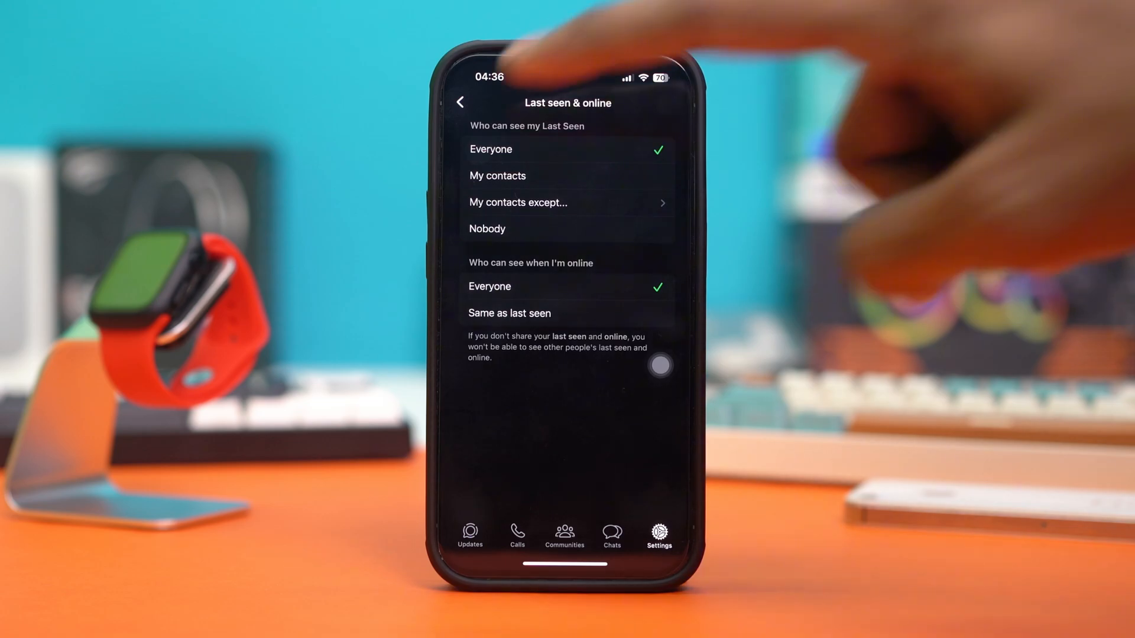
{"action": "left_click", "coordinate": [460, 102]}
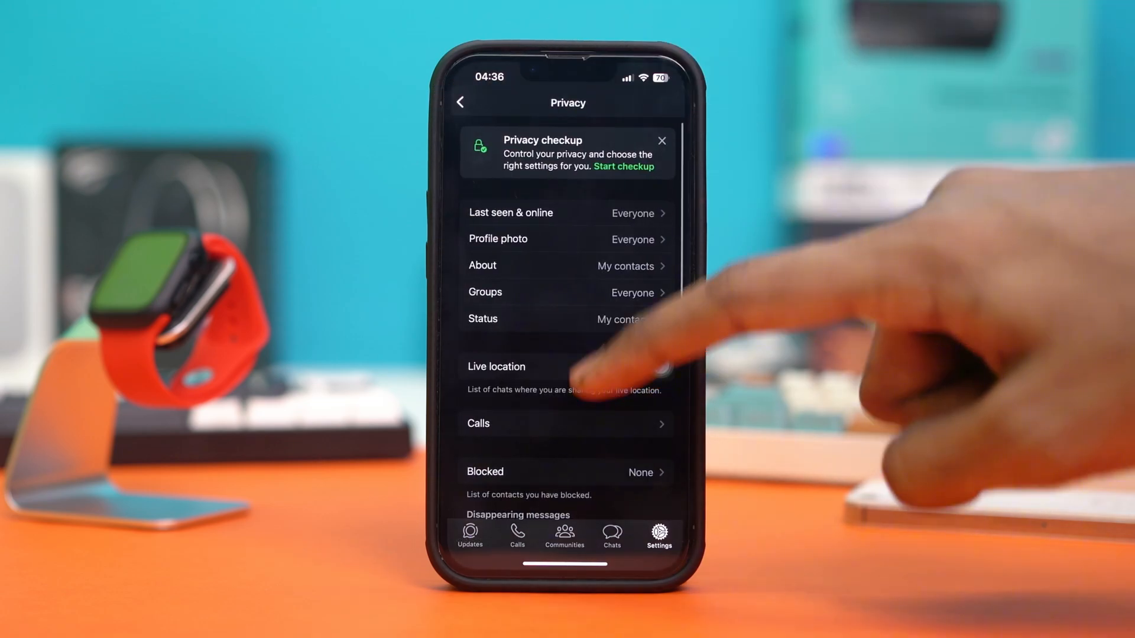
Switch the Read receipts toggle on in Privacy
{"action": "scroll", "scroll_direction": "down", "scroll_amount": 3}
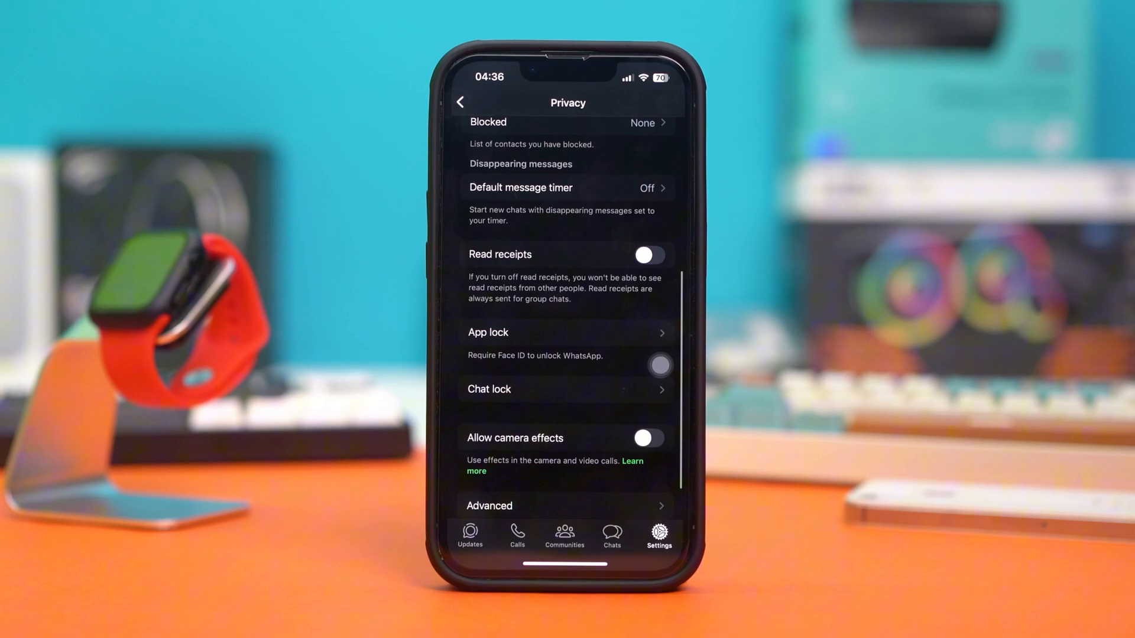
{"action": "left_click", "coordinate": [646, 255]}
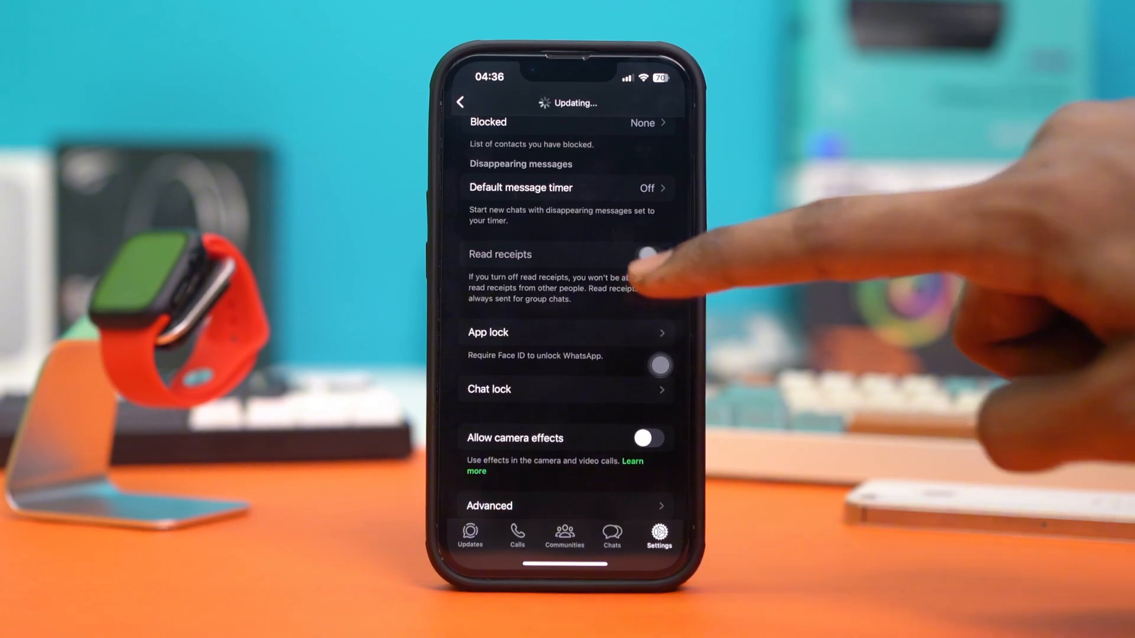
{"action": "left_click", "coordinate": [648, 254]}
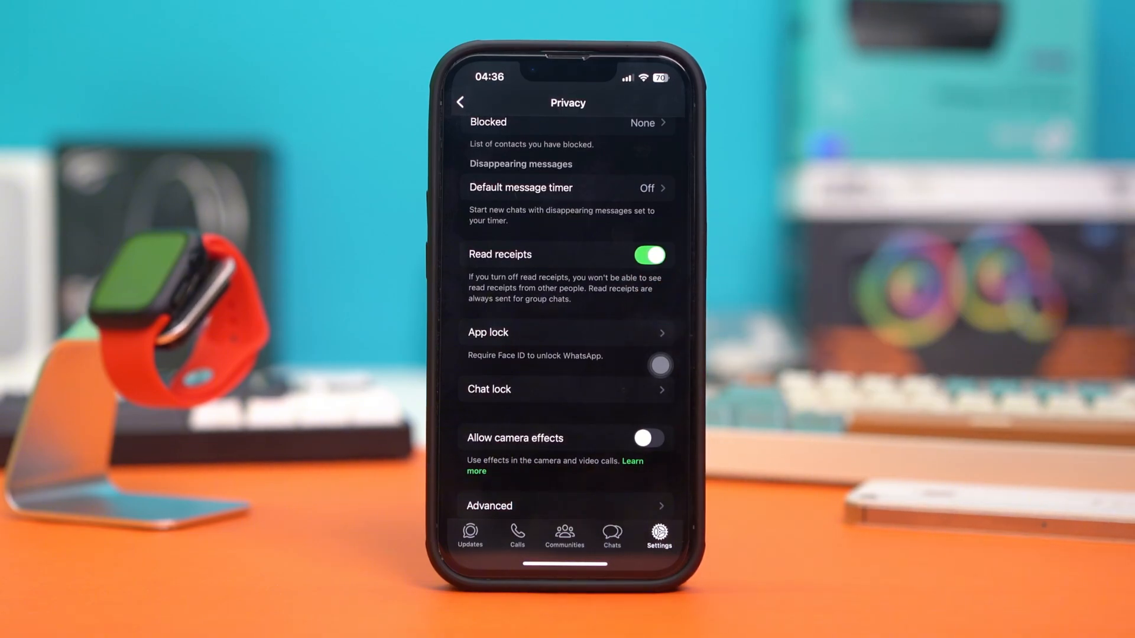
Return to Chats and open the ok ok conversation
{"action": "left_click", "coordinate": [611, 535]}
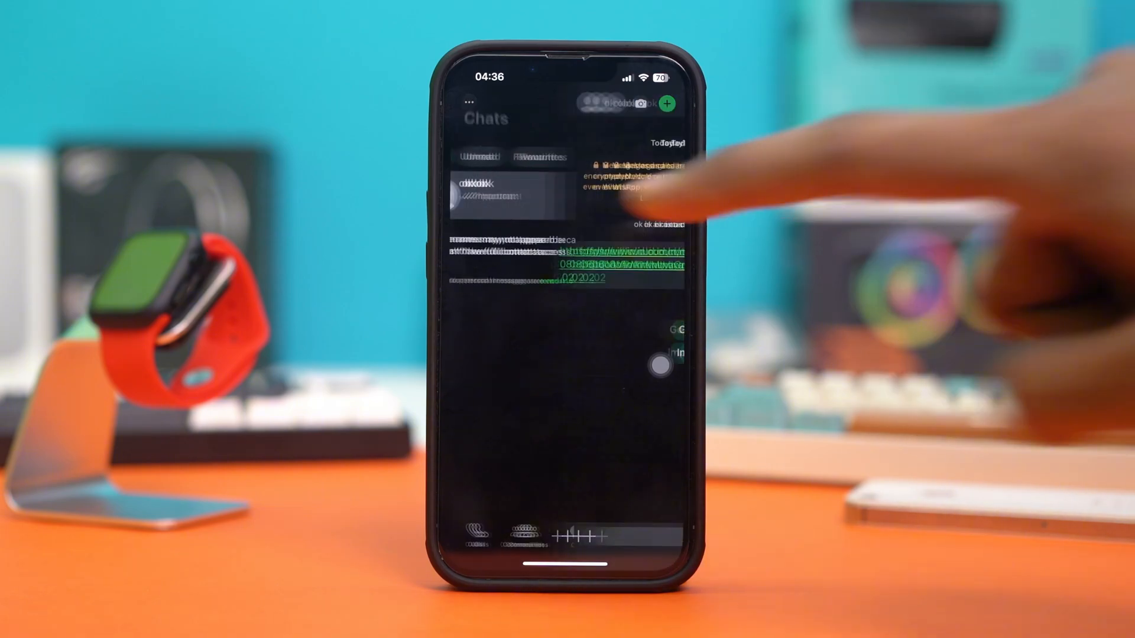
{"action": "left_click", "coordinate": [492, 189]}
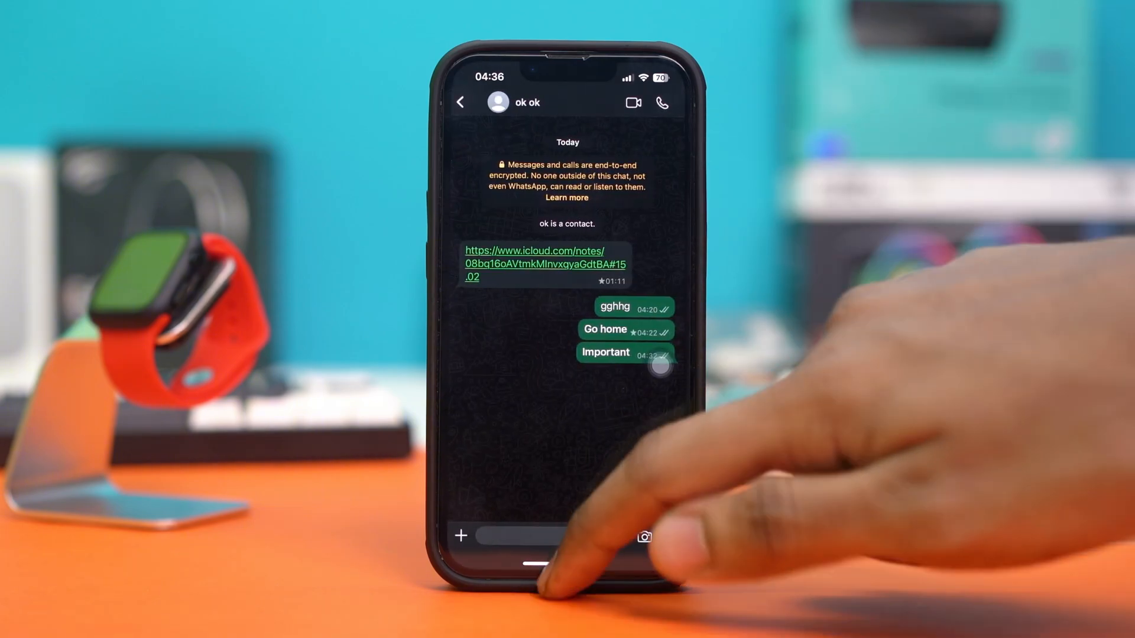